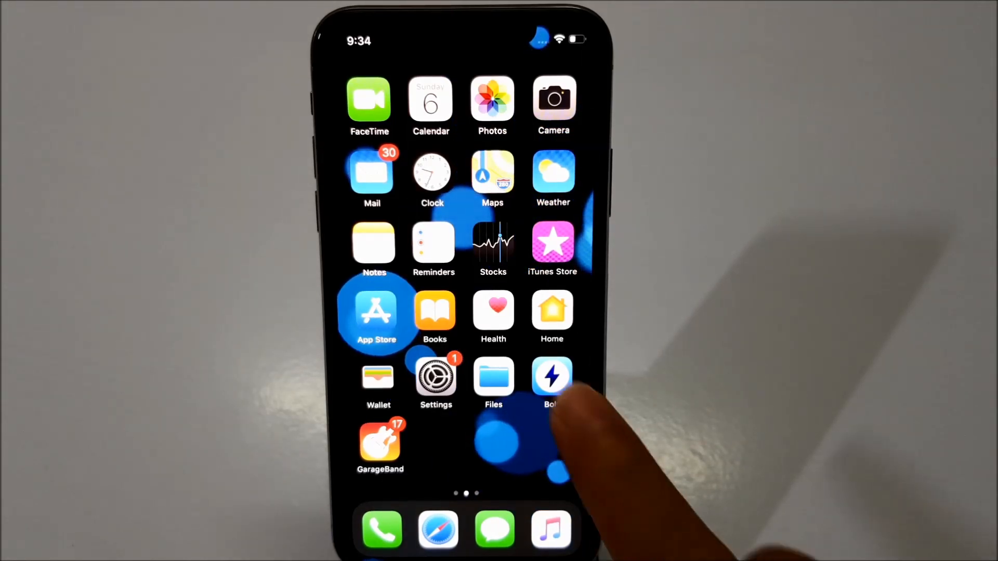
- Open m.soundcloud.com in the Bolt browser from the search suggestions
left_click(552, 375)
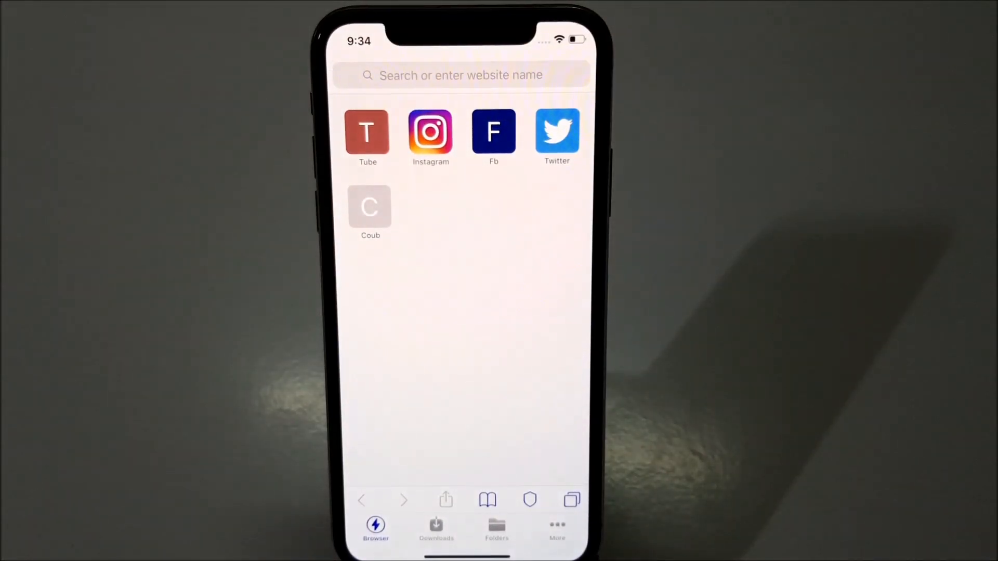
left_click(460, 74)
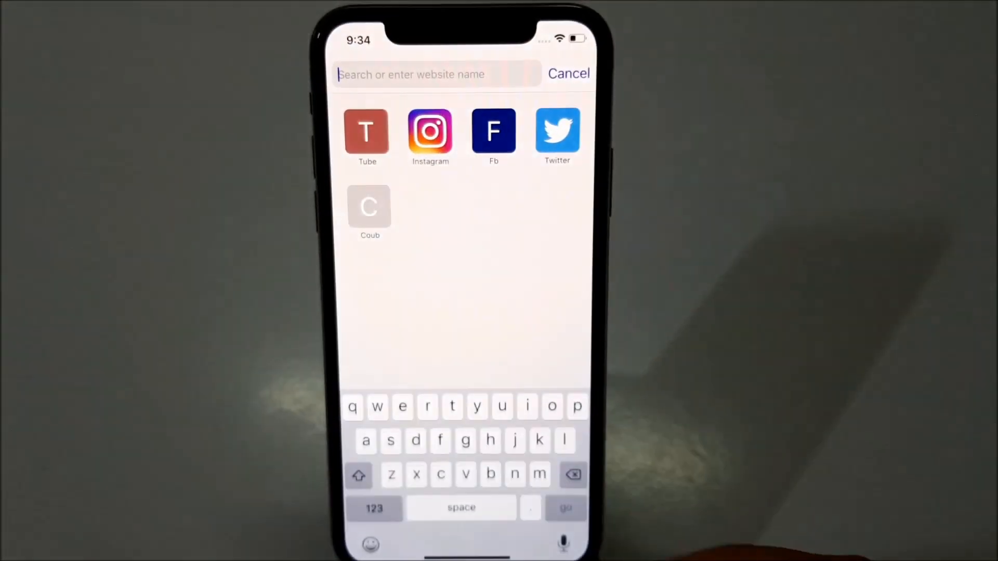
type("soundcloud")
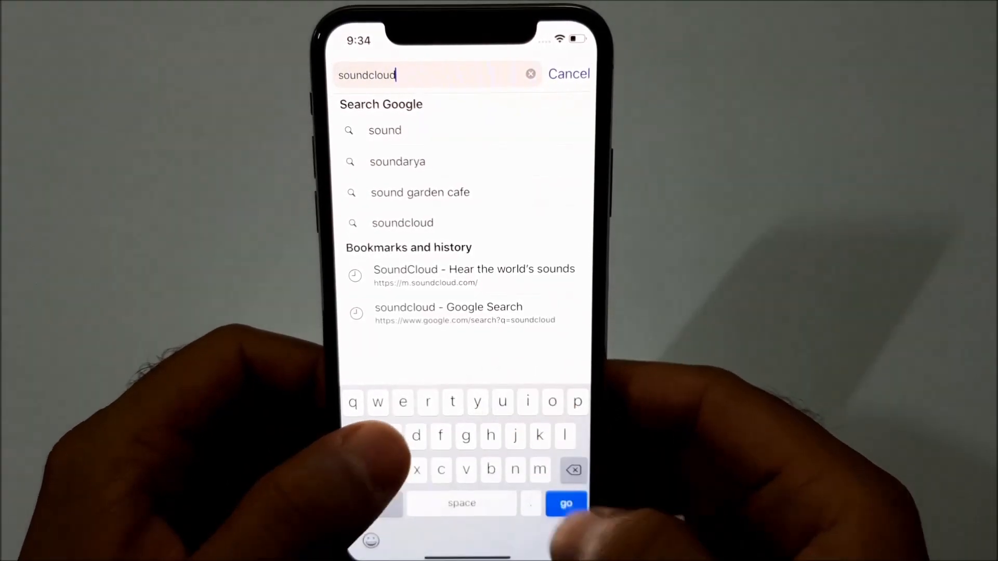
left_click(565, 503)
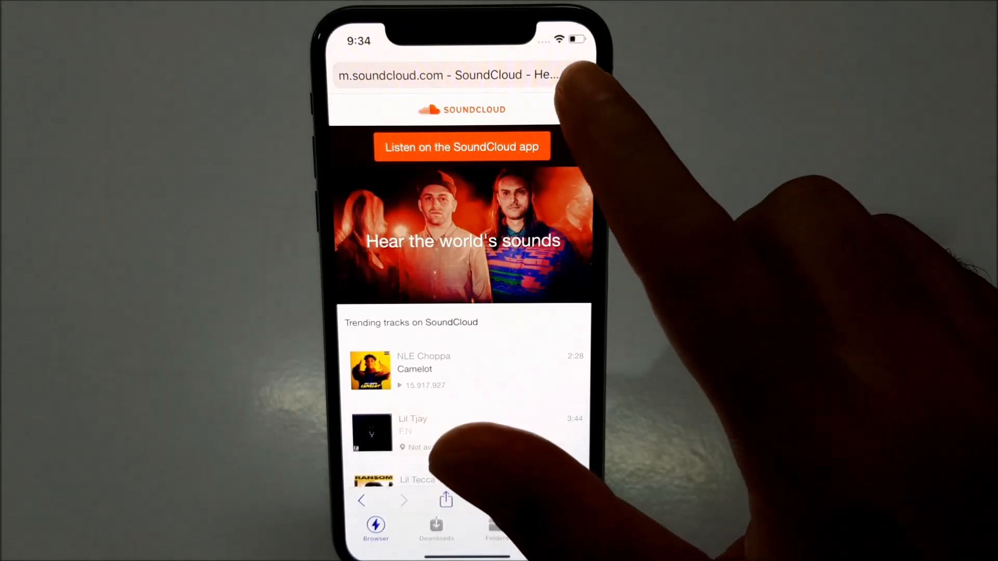
- Download Diljit Dosanjh's 'Thug Life' from SoundCloud and view the downloads list
left_click(445, 109)
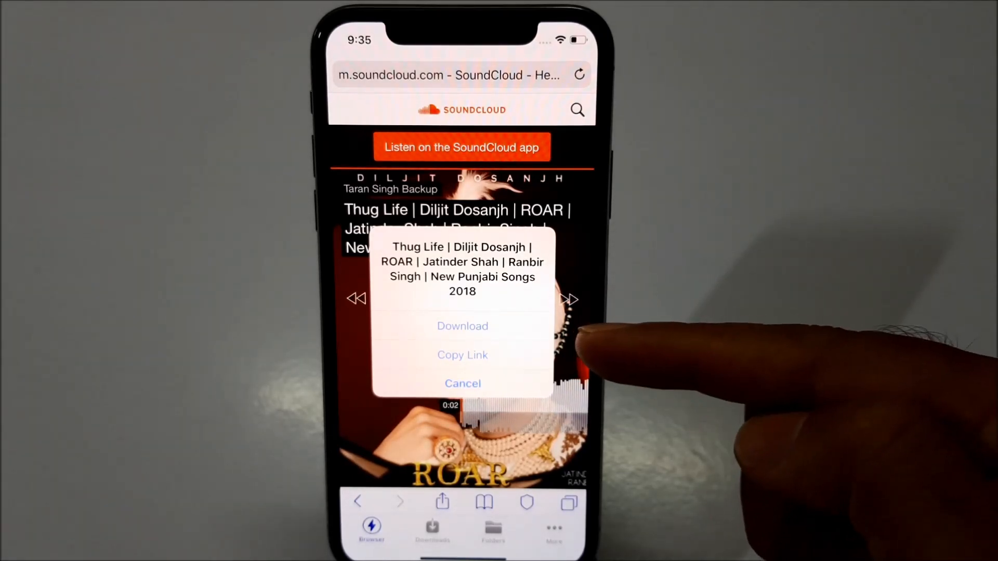
left_click(463, 383)
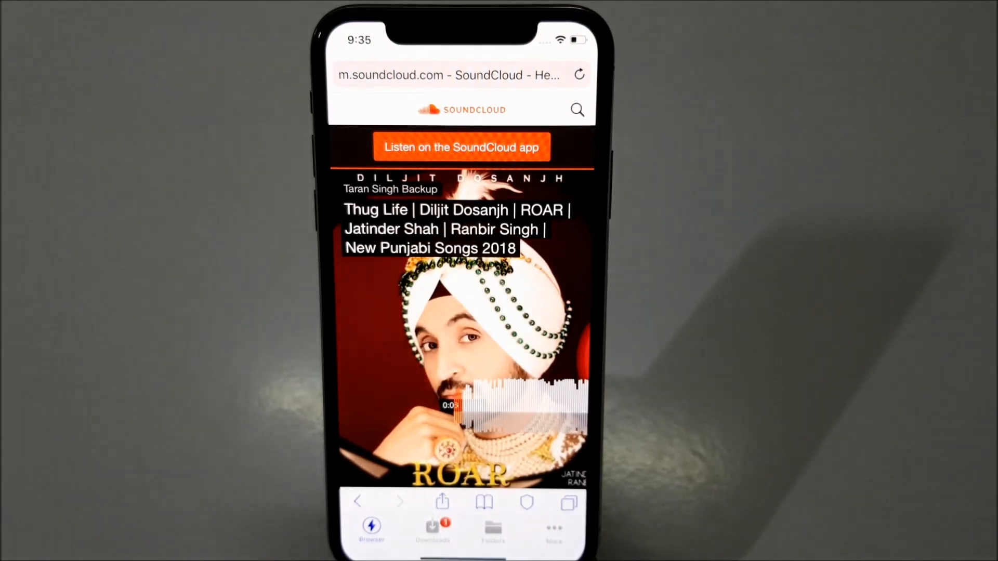
left_click(433, 529)
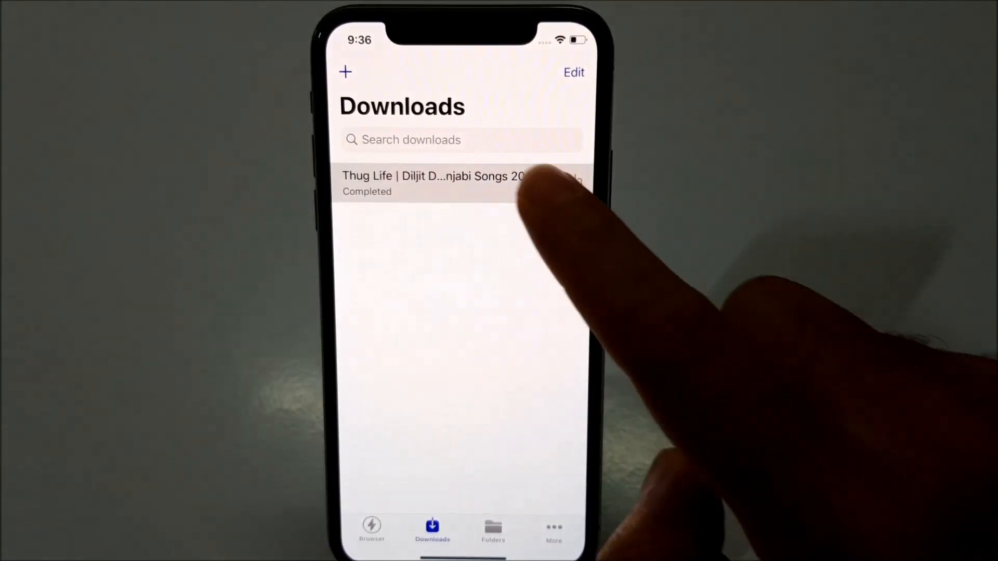
- Save the downloaded Thug Life file to On My iPhone > GarageBand for iOS
left_click(439, 183)
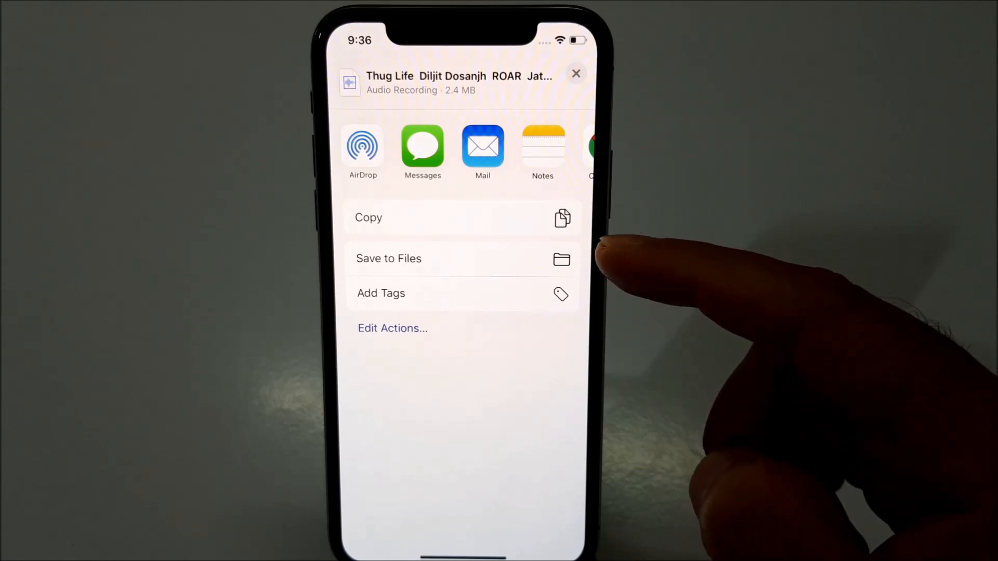
left_click(389, 259)
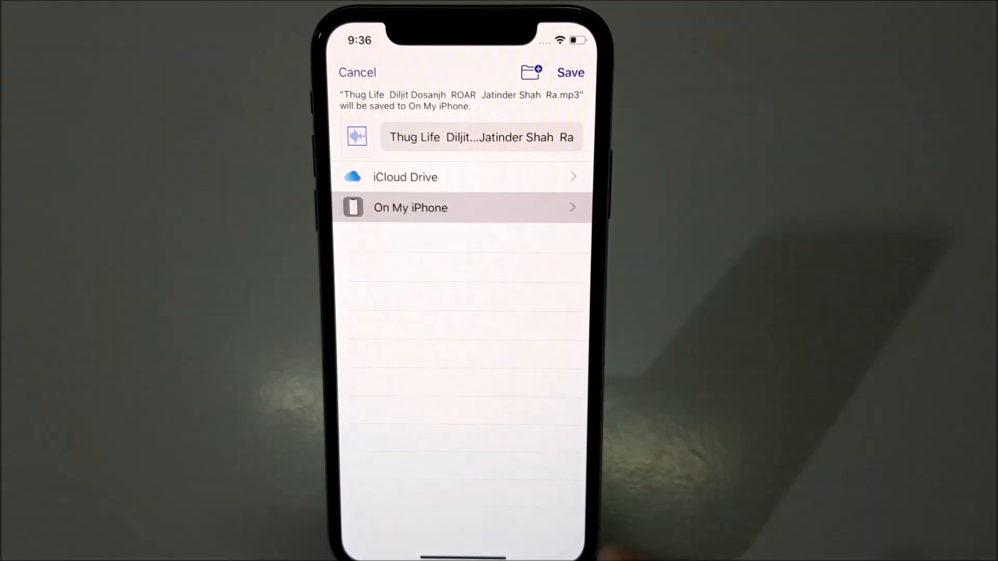
left_click(411, 208)
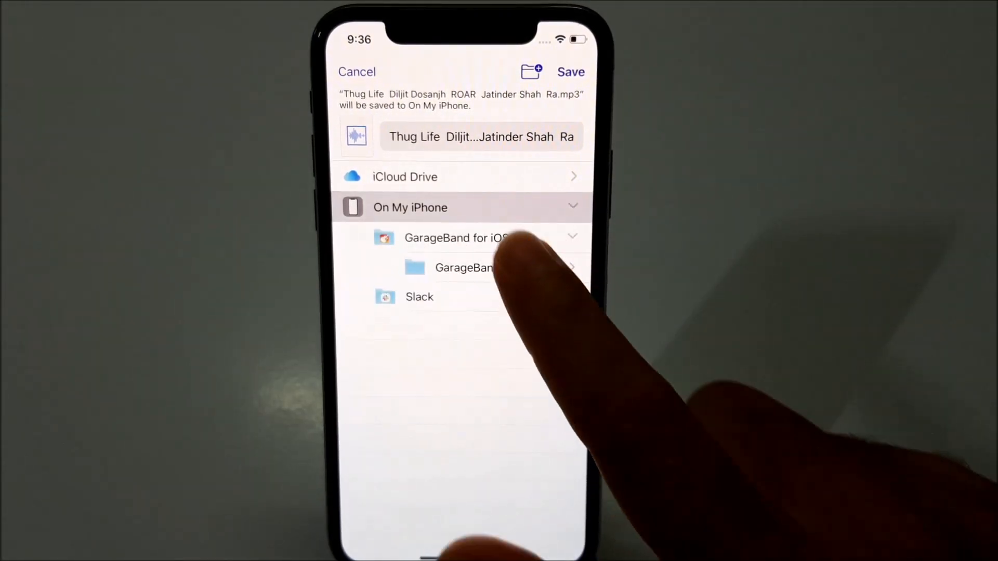
left_click(455, 237)
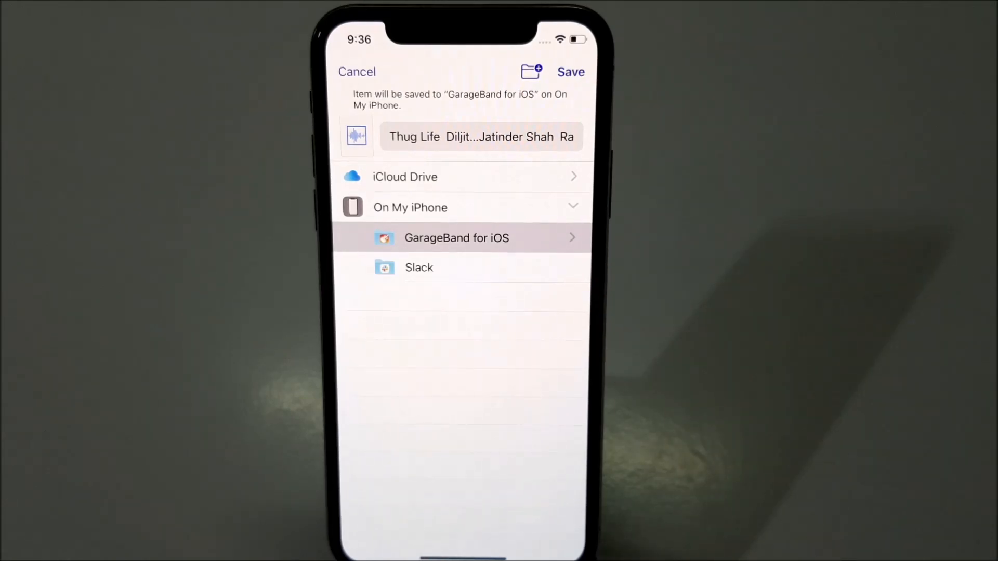
left_click(456, 237)
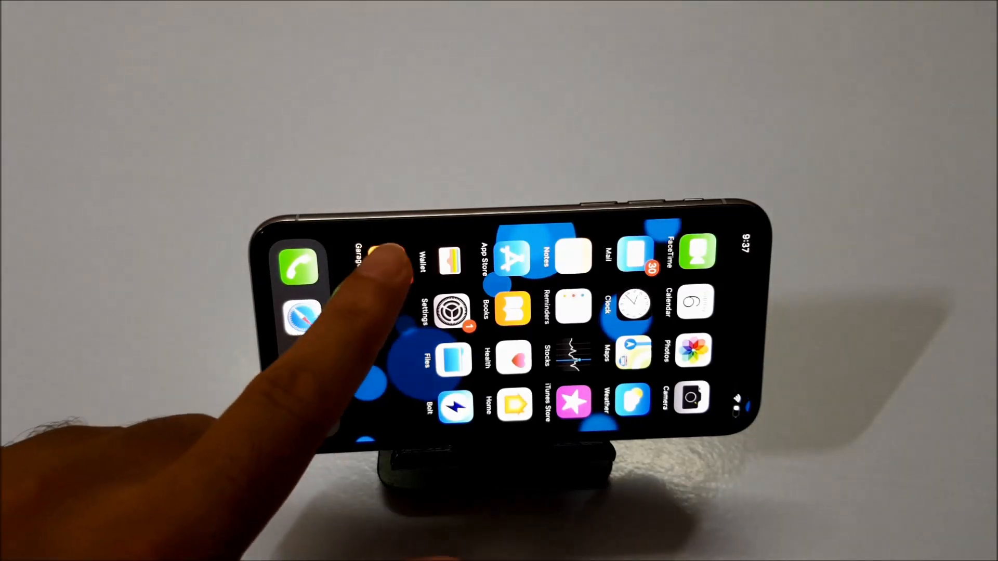
- Launch GarageBand on an Audio Recorder song and switch to Tracks view
left_click(363, 261)
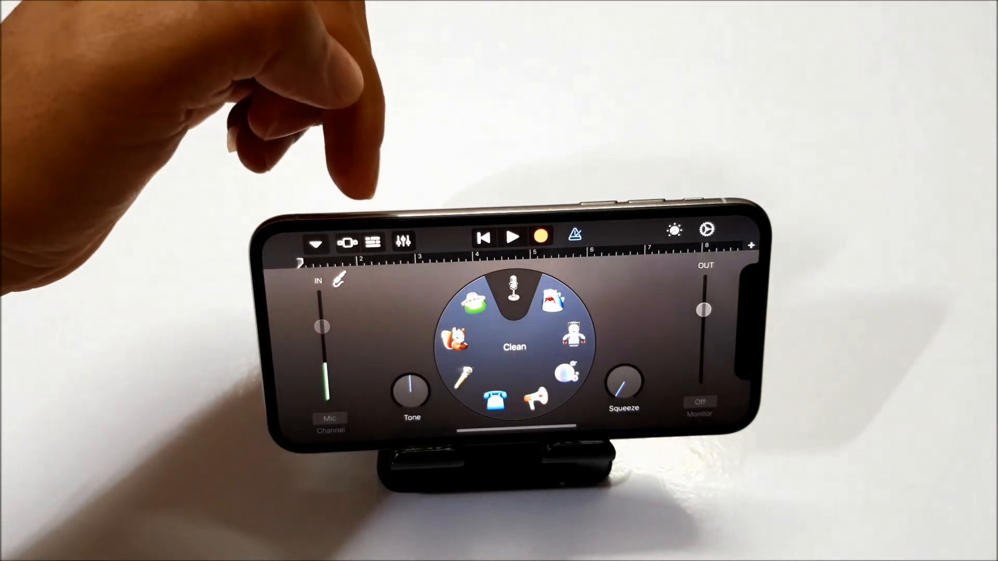
mouse_move(299, 140)
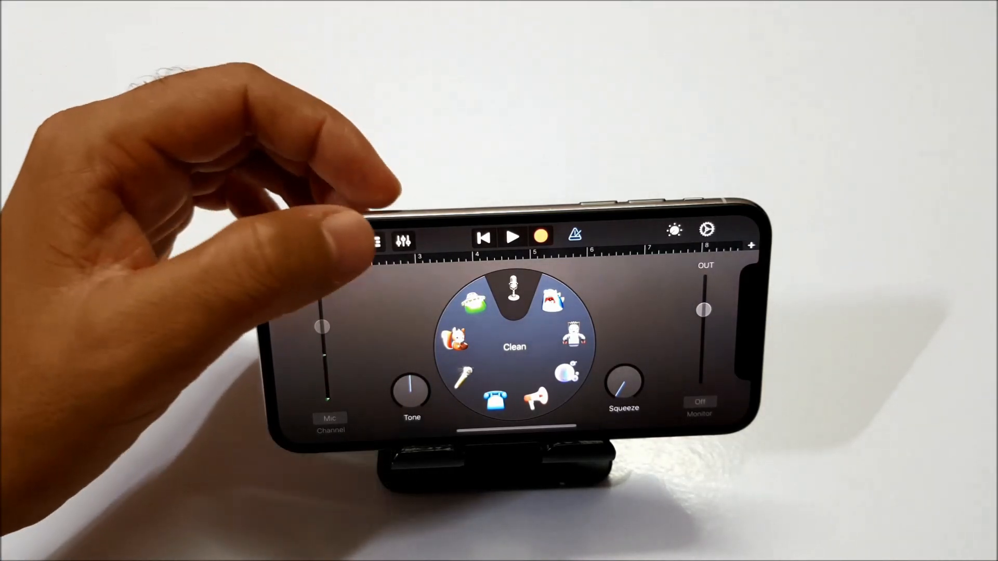
left_click(379, 240)
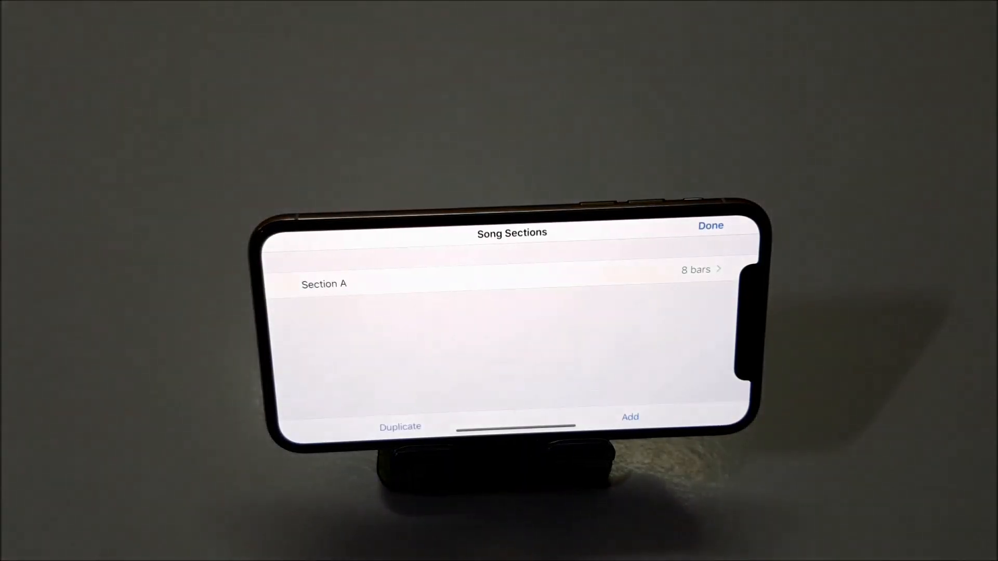
- Raise Section A's manual length from 8 to 27 bars
left_click(698, 269)
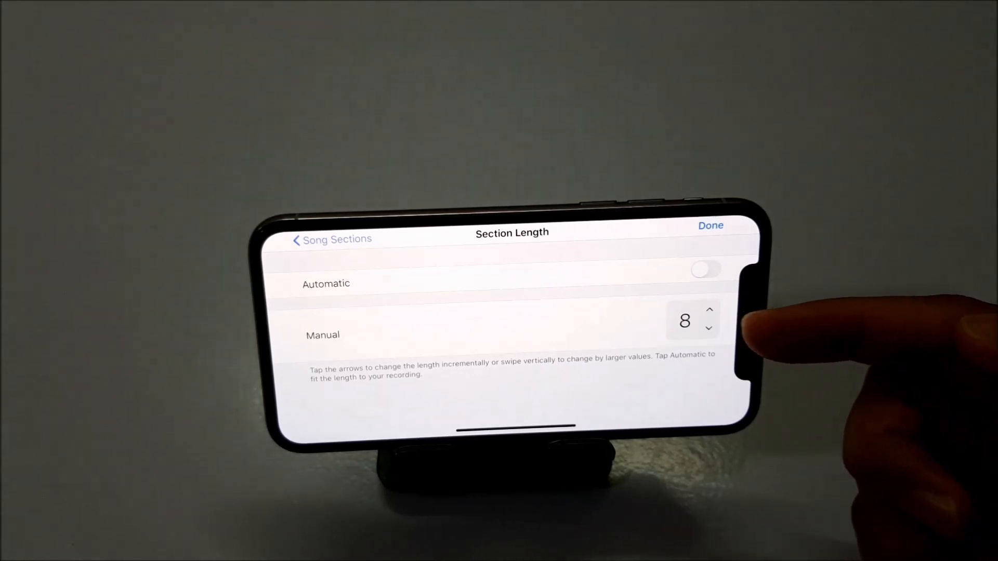
left_click(709, 310)
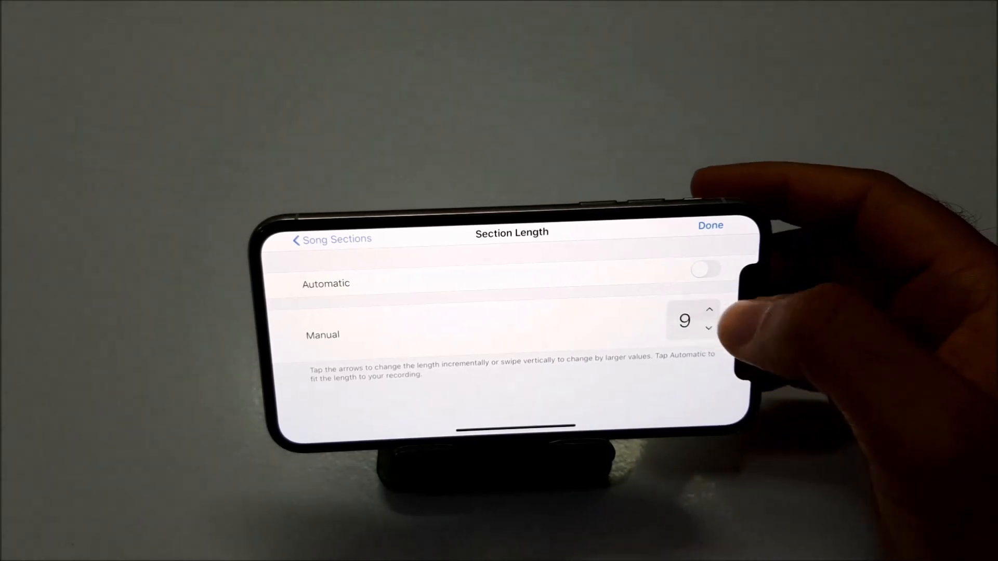
left_click(709, 311)
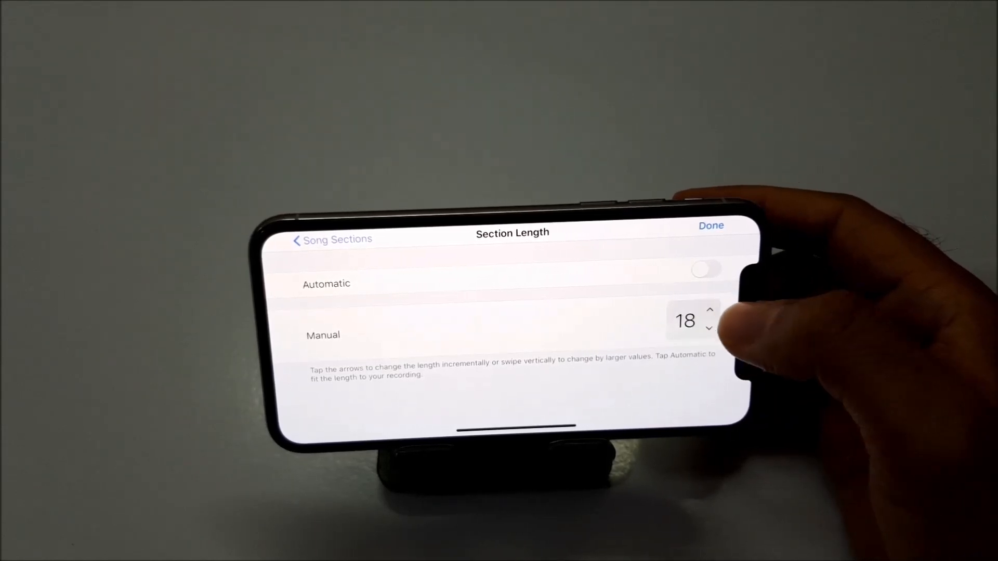
left_click(709, 312)
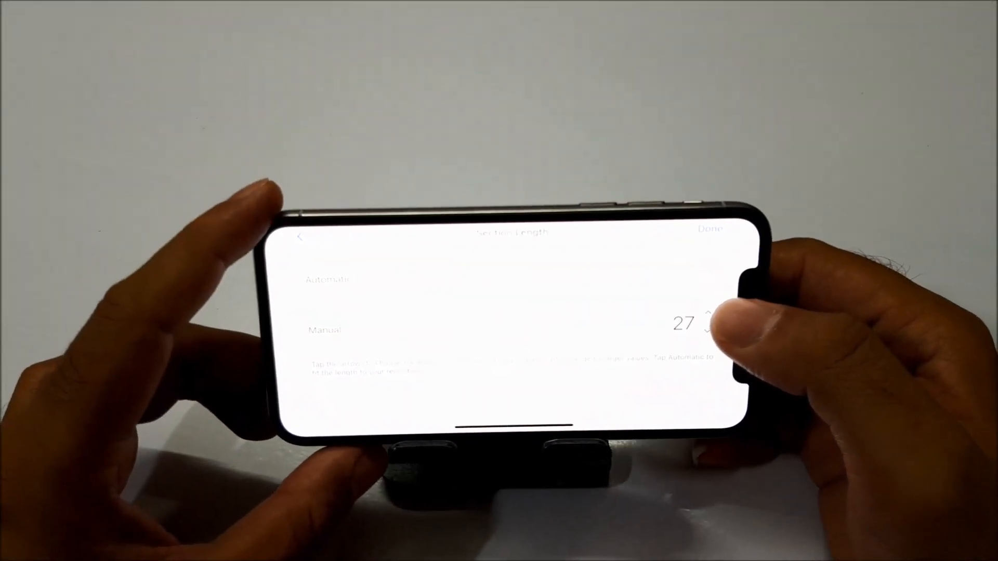
left_click(709, 318)
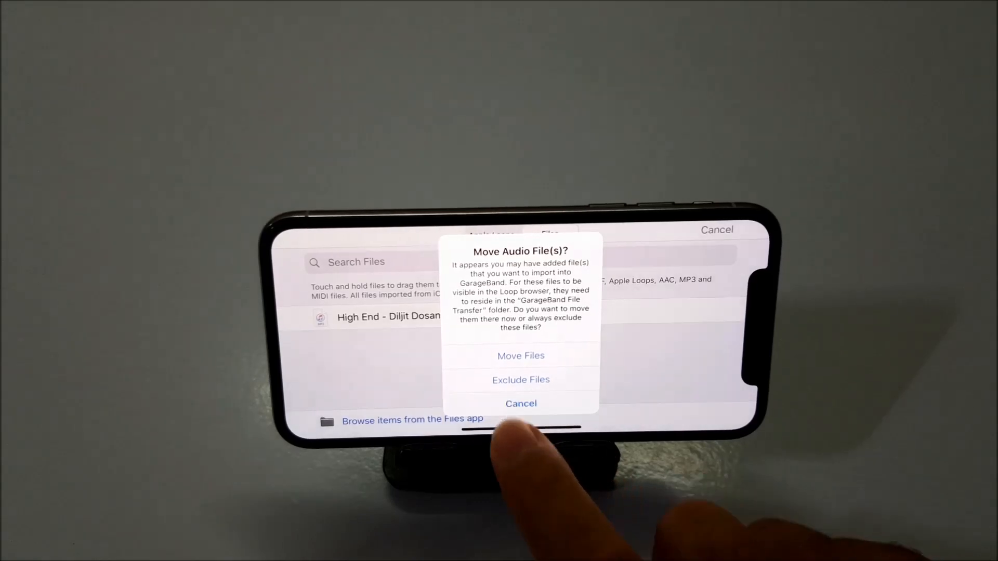
- Allow the downloaded Thug Life file to be moved into GarageBand for import
left_click(520, 403)
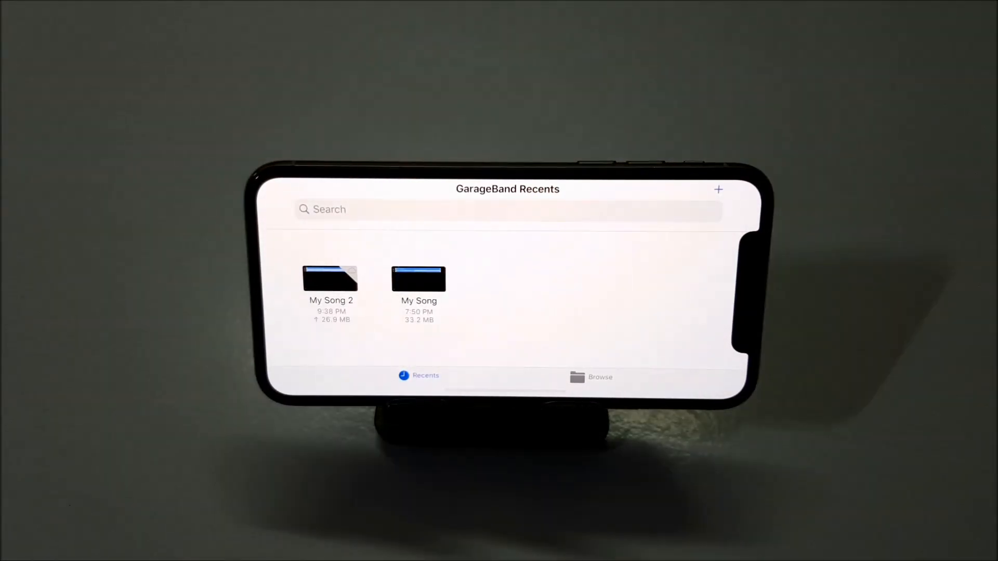
- Share My Song 2 in Ringtone format from its long-press menu
left_click(331, 278)
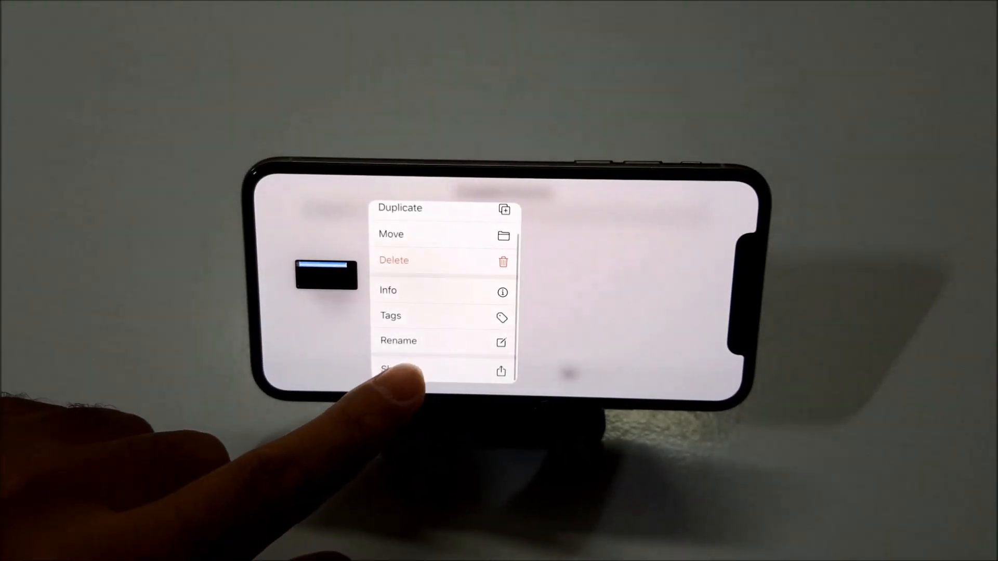
left_click(395, 371)
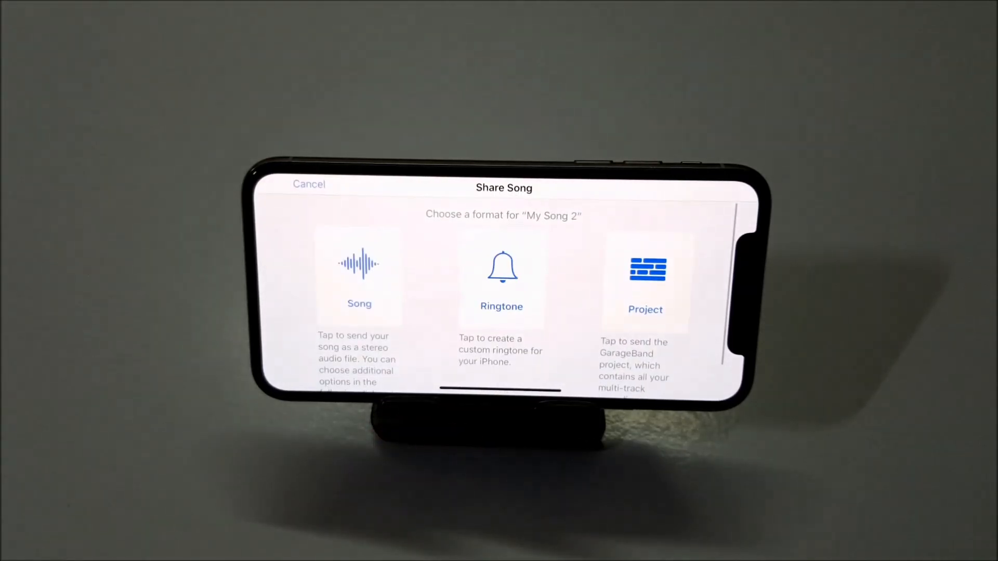
left_click(309, 184)
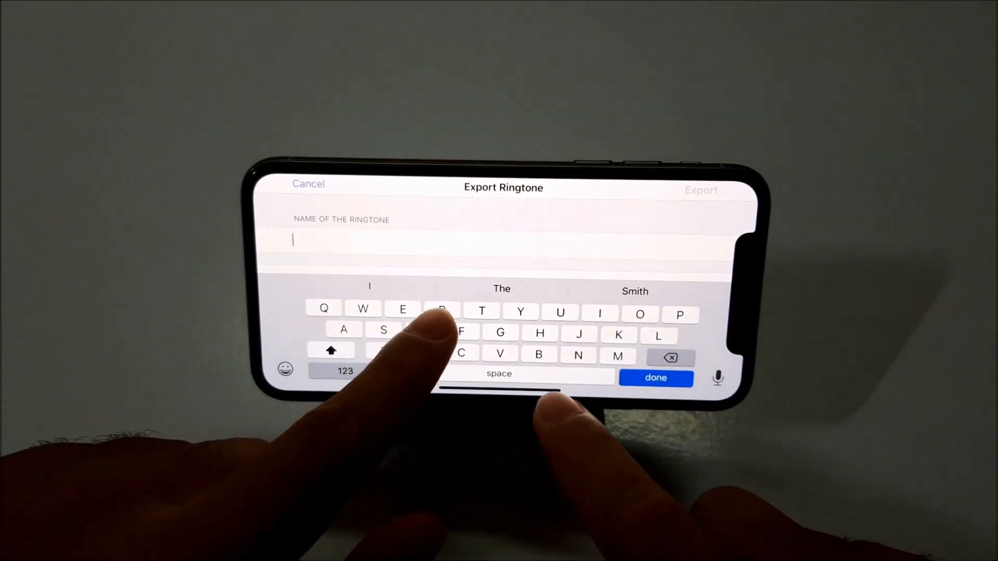
- Name the ringtone 'Demo ringtone', export it, and dismiss the success alert
type("Demo")
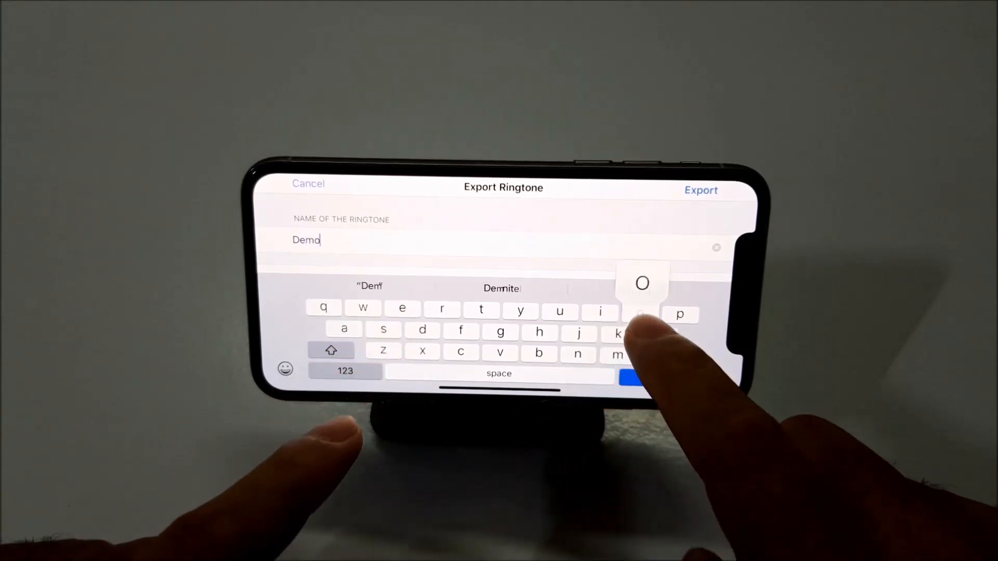
type("ri")
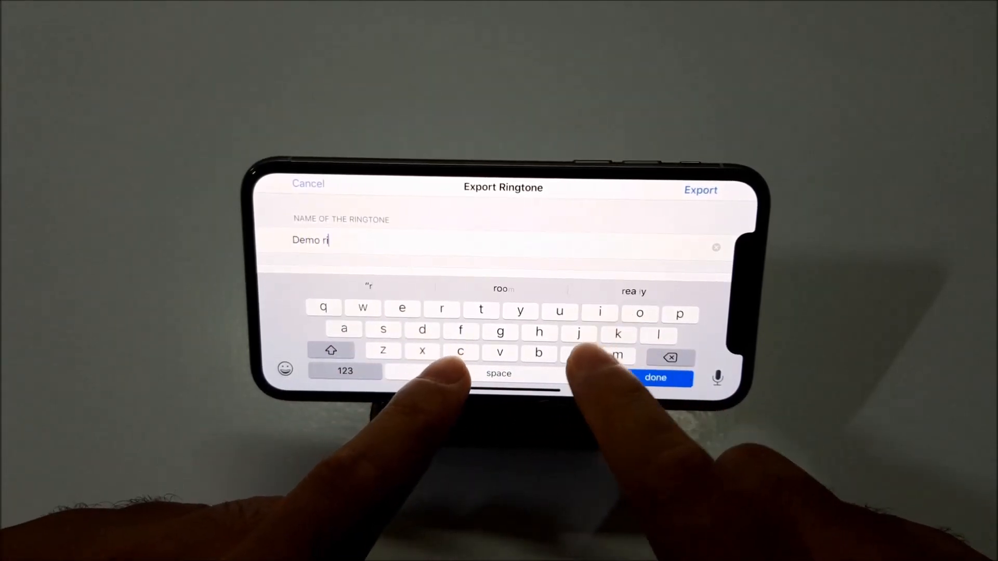
type("ngton")
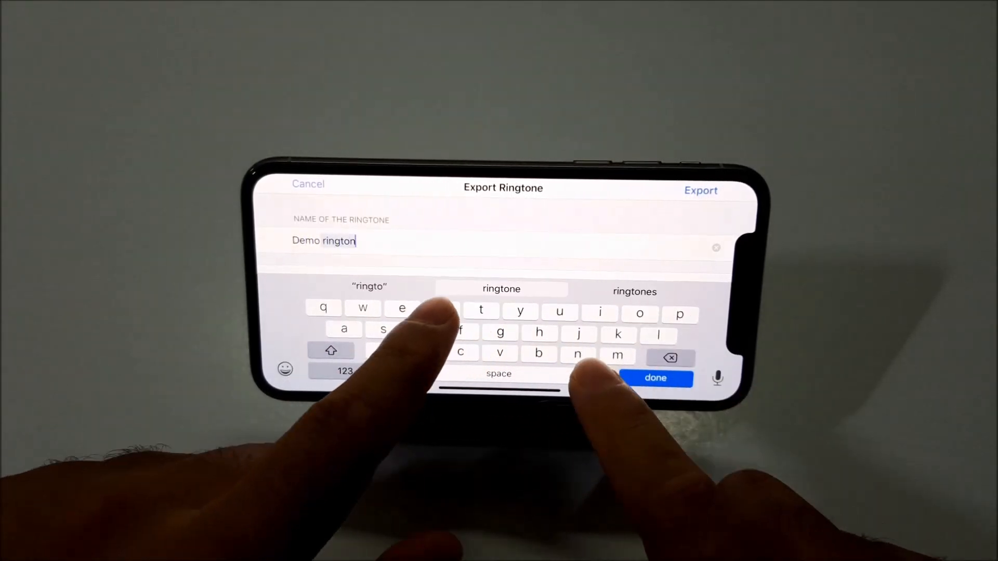
type("e")
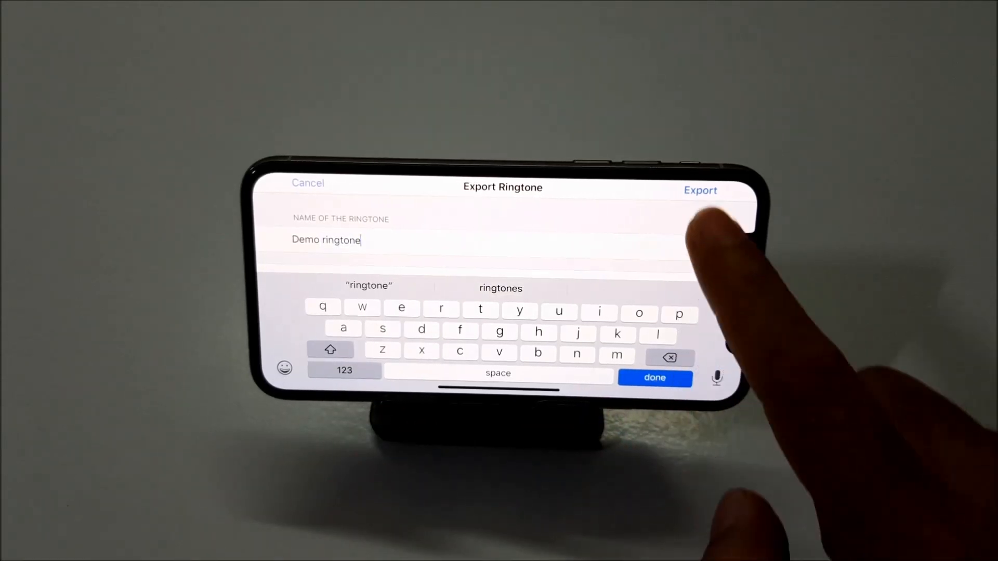
left_click(700, 191)
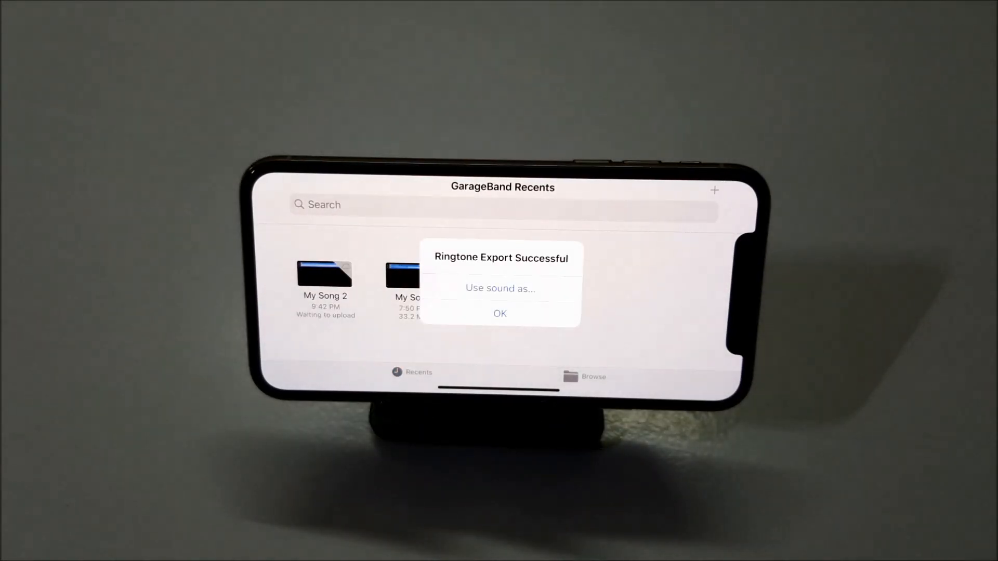
left_click(500, 313)
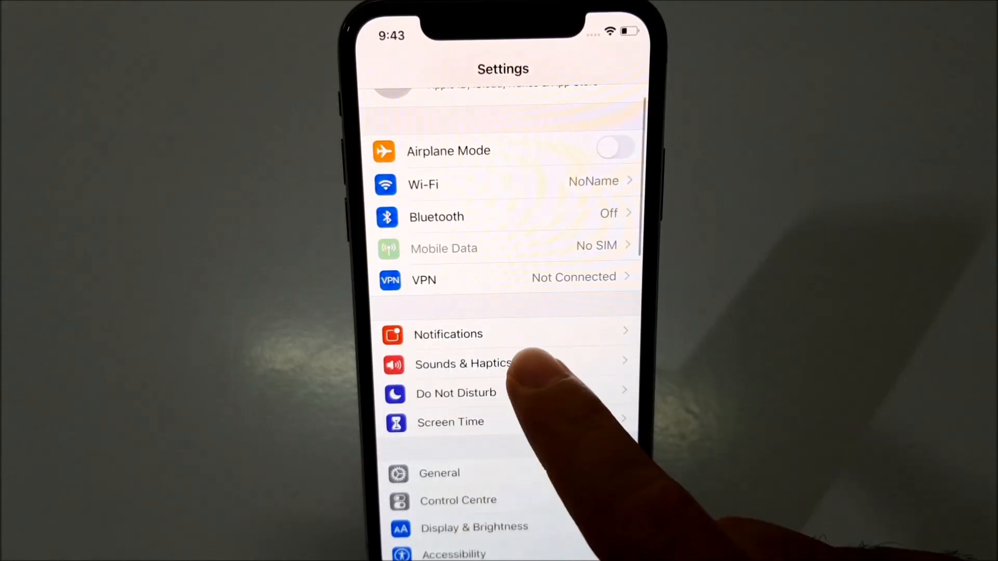
- In Sounds & Haptics > Ringtone, select Demo ringtone, then revert to Reflection (Default)
left_click(462, 363)
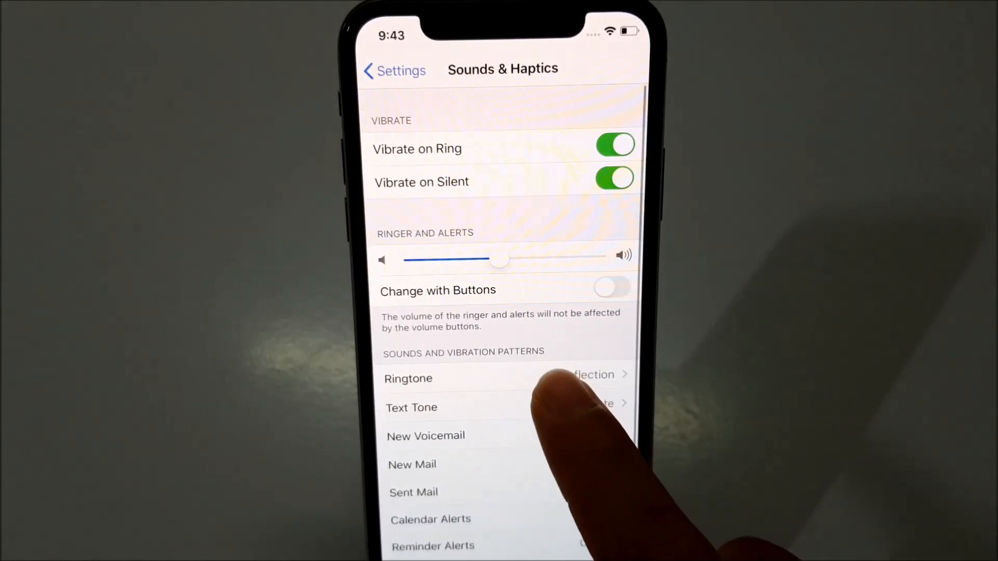
left_click(407, 379)
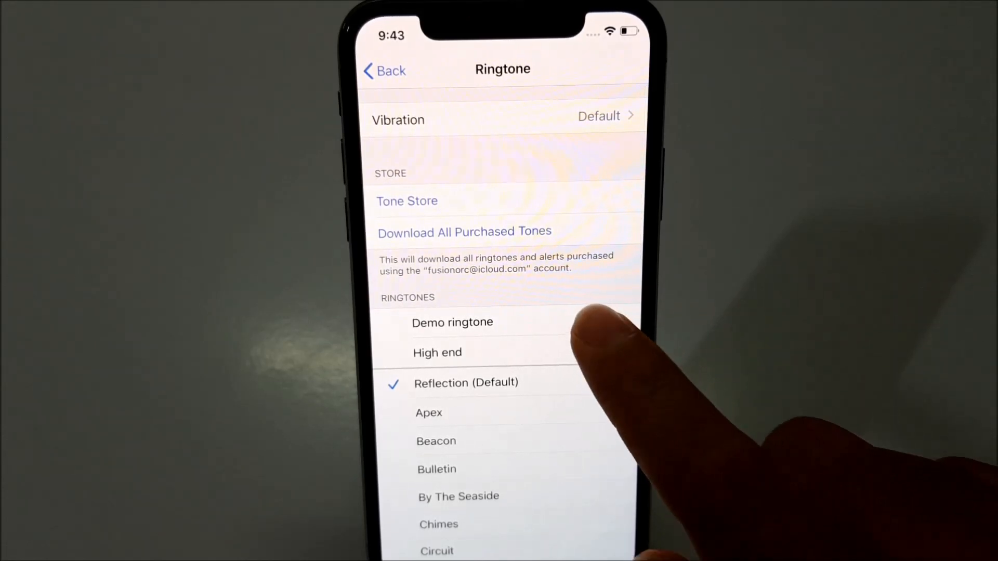
left_click(452, 322)
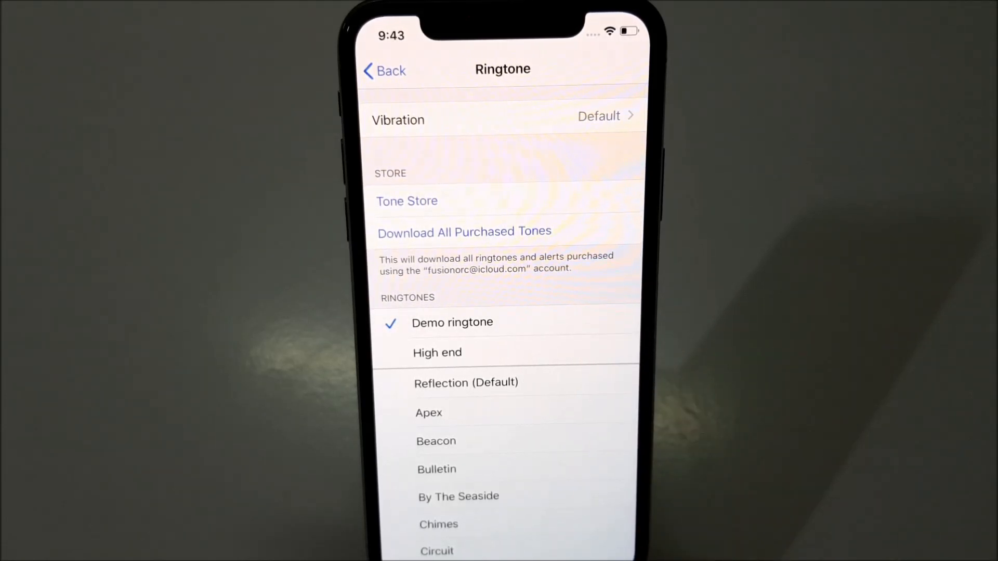
left_click(465, 383)
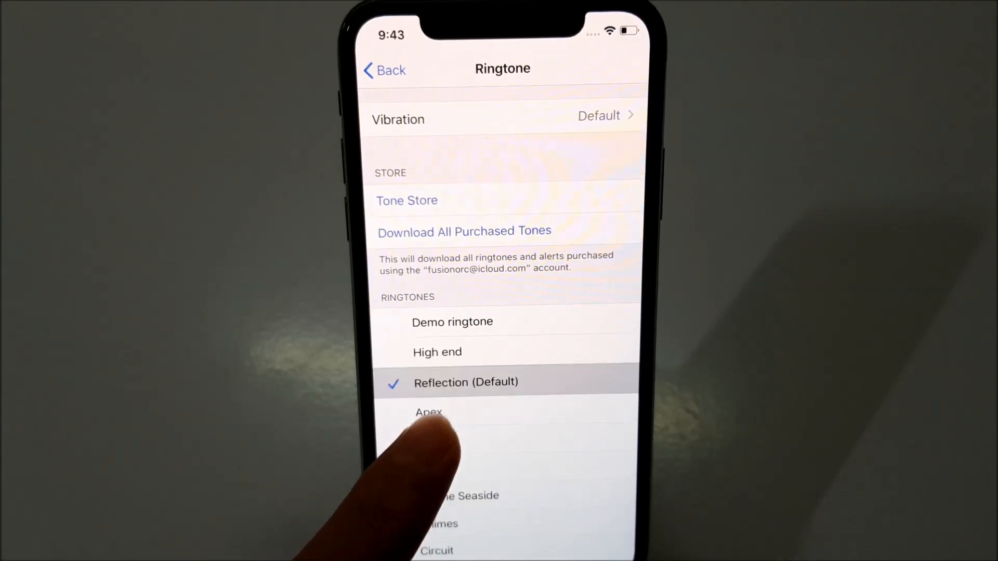